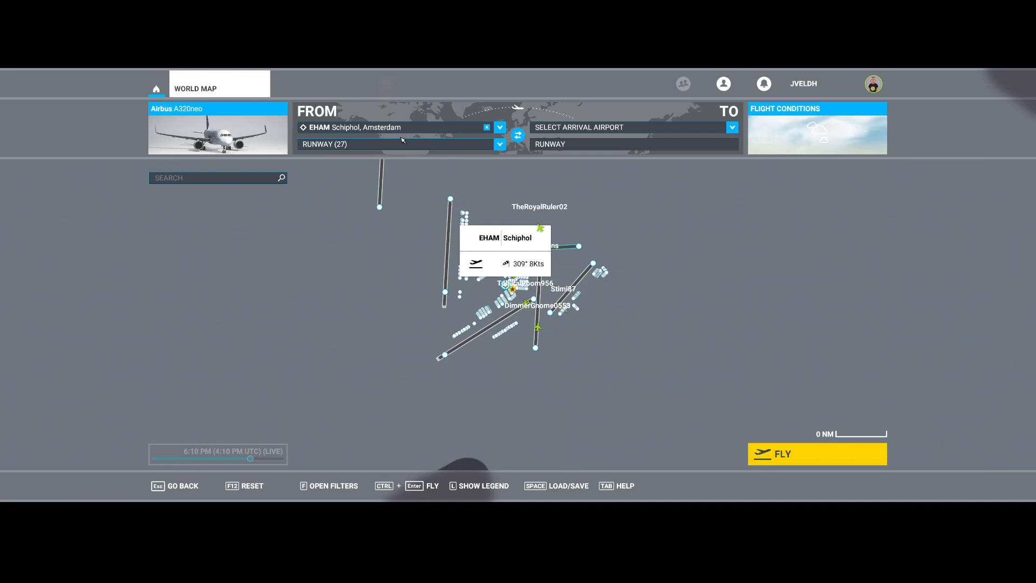
{"action": "mouse_move", "coordinate": [393, 118]}
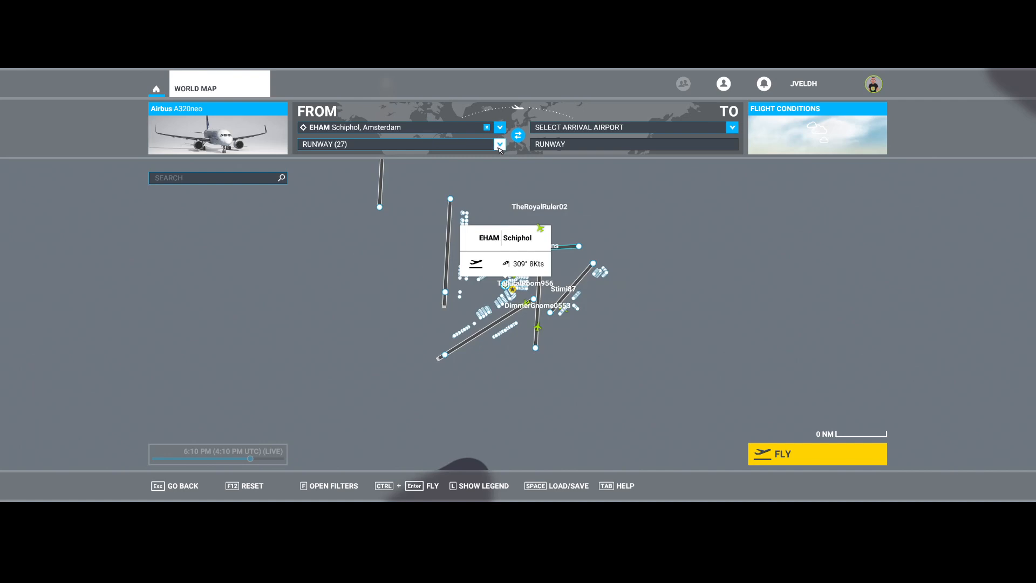
Step: Set the Schiphol starting position to Gate U 23, a medium GA ramp, instead of runway 27
{"action": "left_click", "coordinate": [499, 143]}
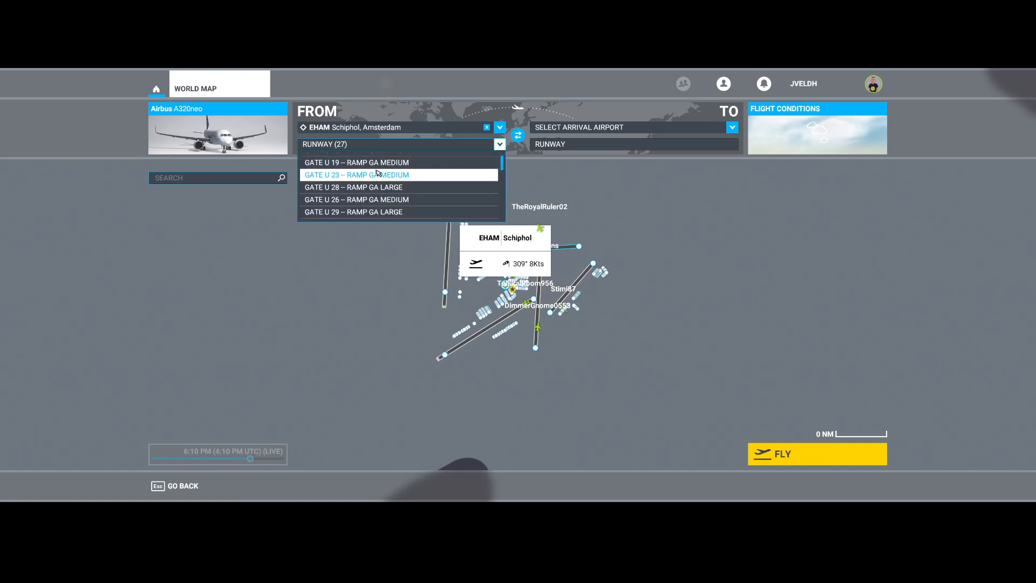
{"action": "mouse_move", "coordinate": [357, 187]}
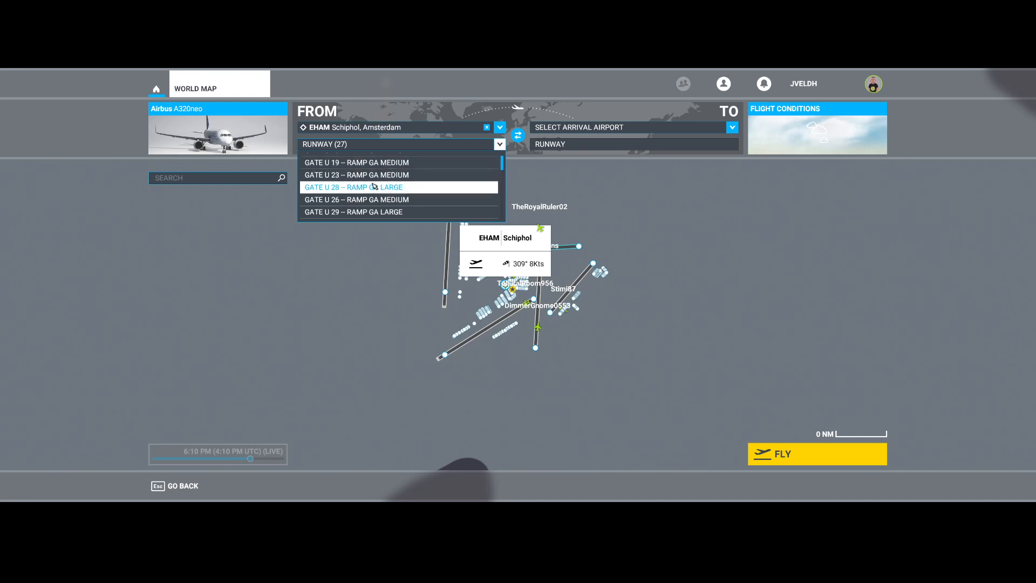
{"action": "left_click", "coordinate": [356, 175]}
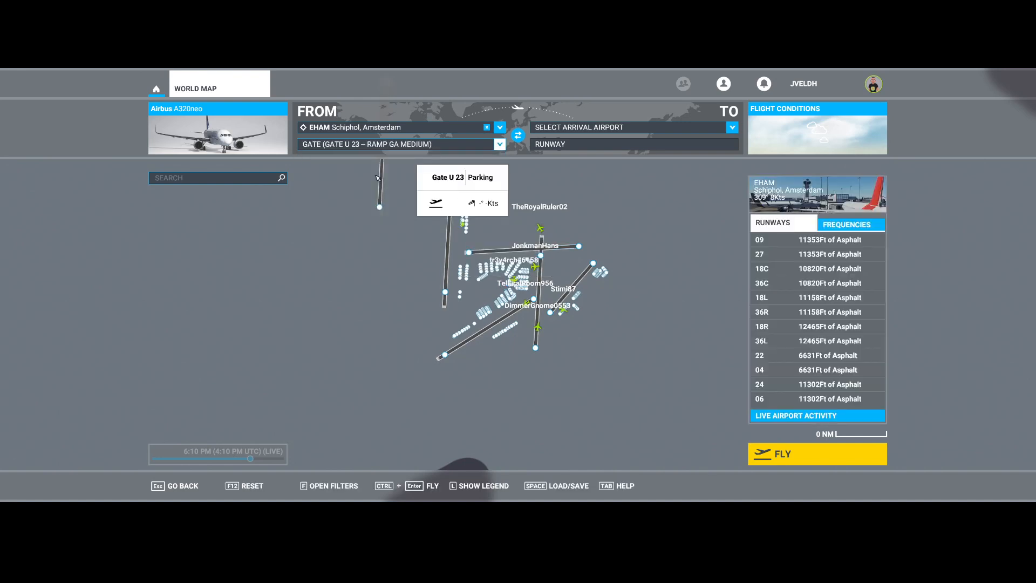
{"action": "mouse_move", "coordinate": [420, 208]}
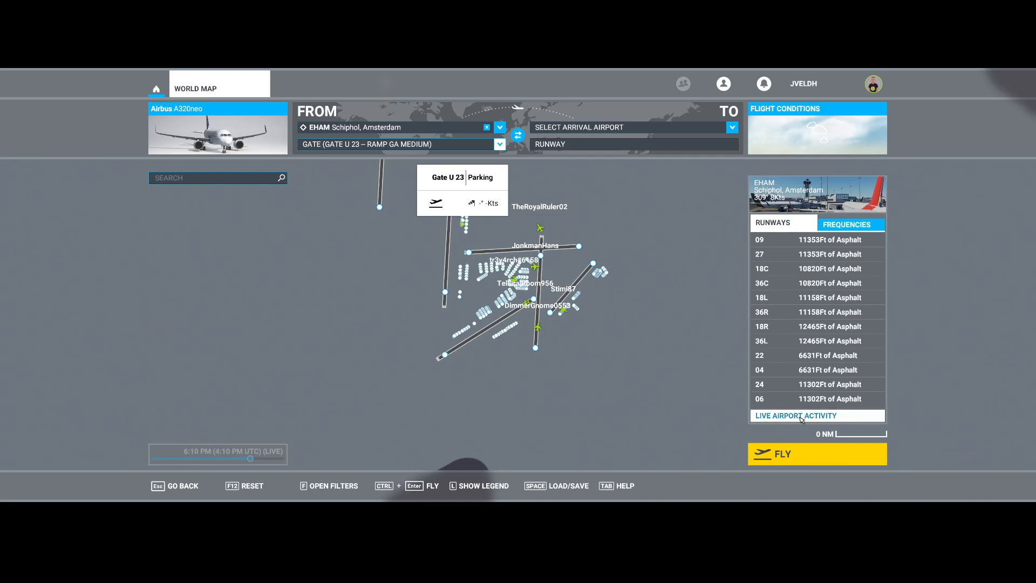
{"action": "left_click", "coordinate": [795, 415]}
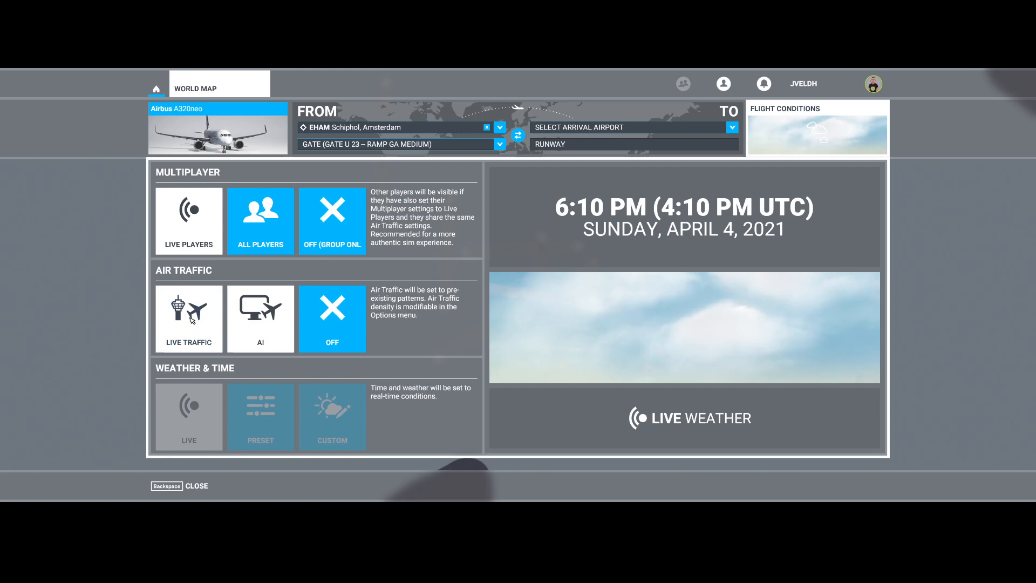
{"action": "left_click", "coordinate": [260, 318]}
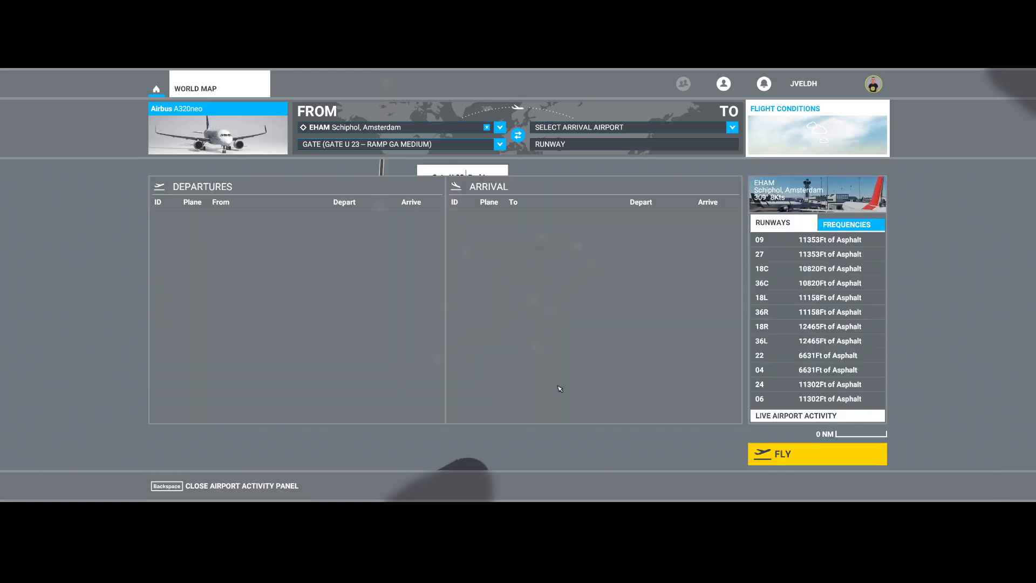
{"action": "left_click", "coordinate": [795, 415]}
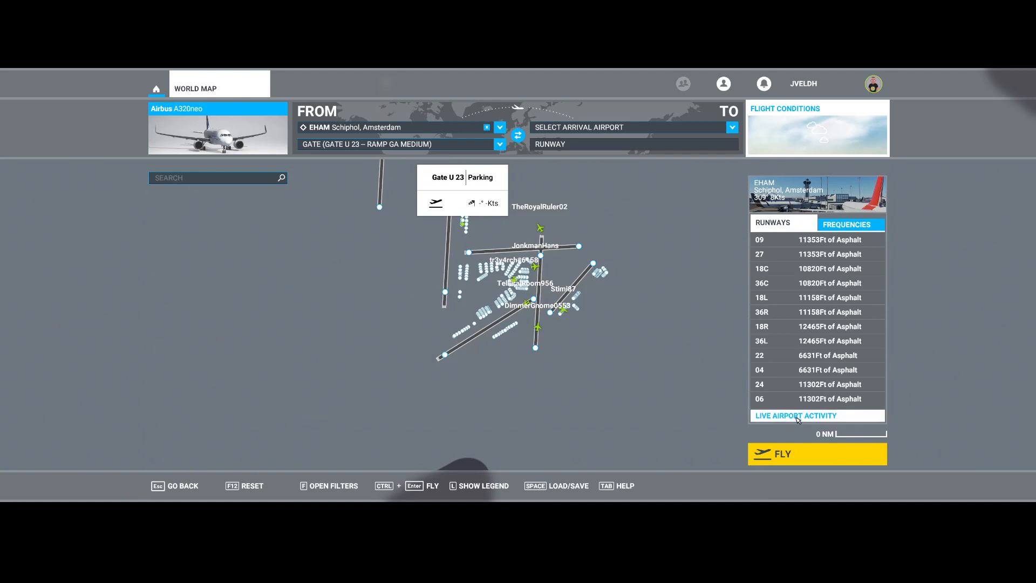
Step: Reopen Schiphol's live airport activity list of departures and arrivals
{"action": "left_click", "coordinate": [795, 414]}
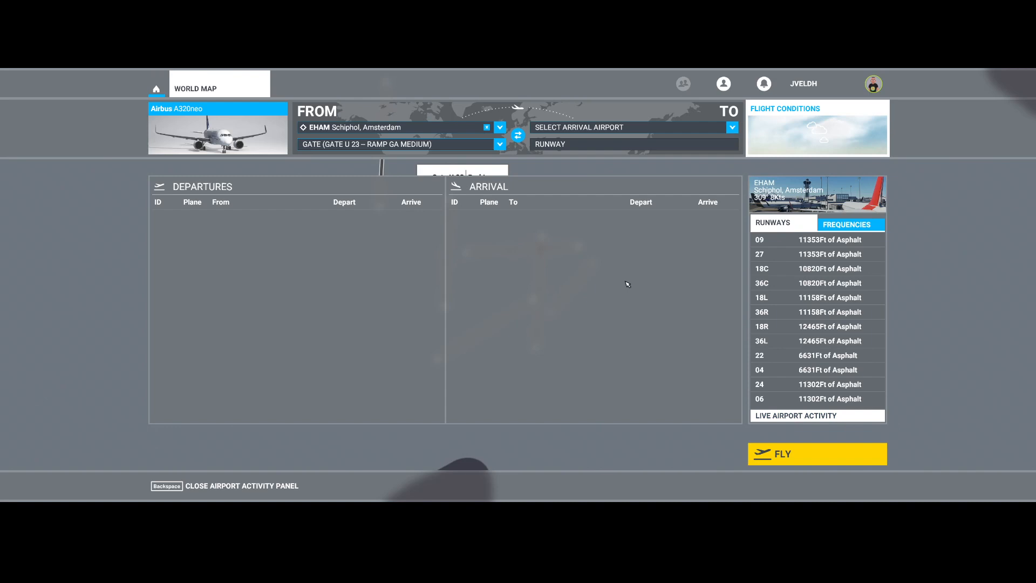
{"action": "mouse_move", "coordinate": [445, 266]}
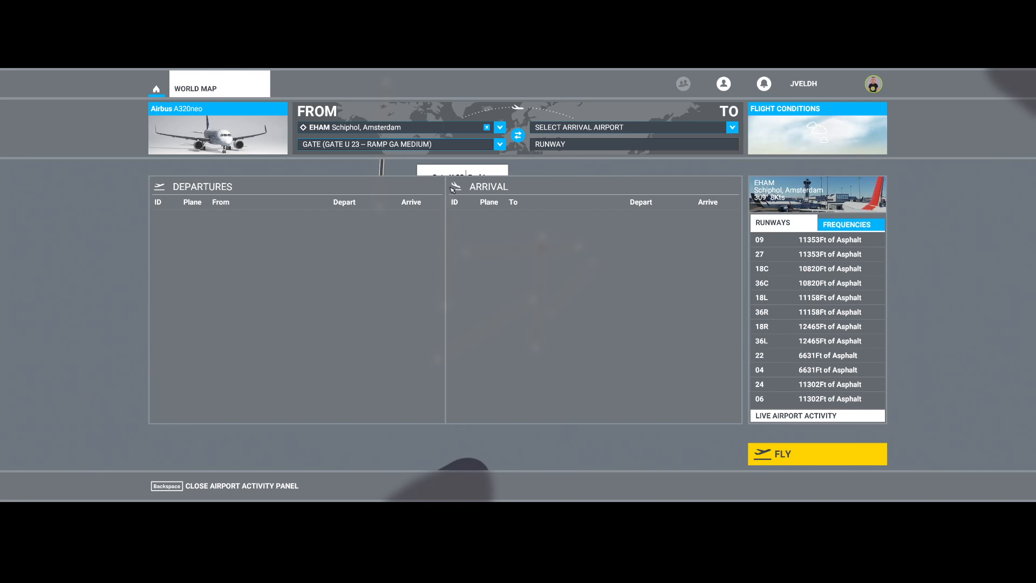
{"action": "mouse_move", "coordinate": [463, 310]}
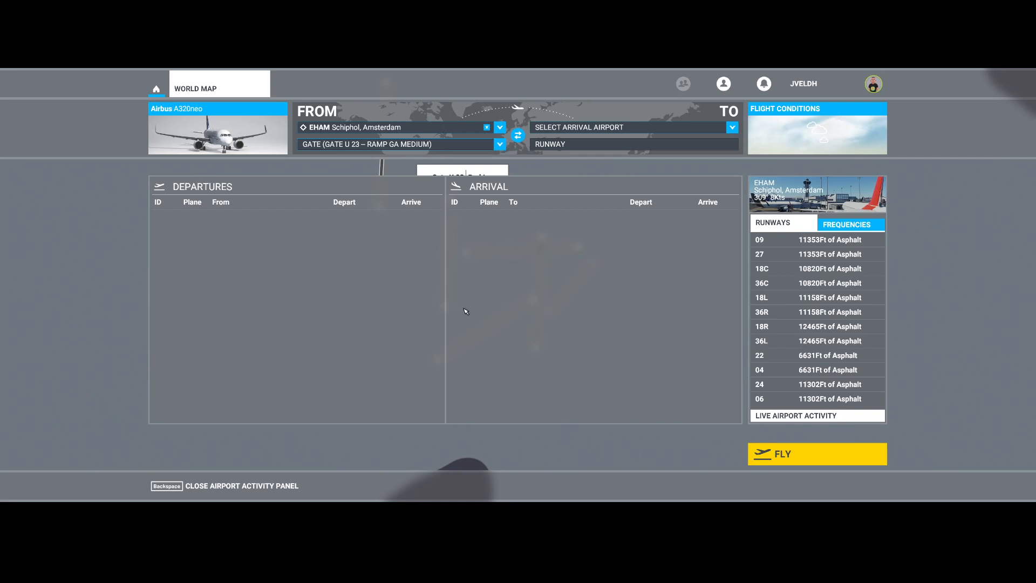
{"action": "mouse_move", "coordinate": [221, 489]}
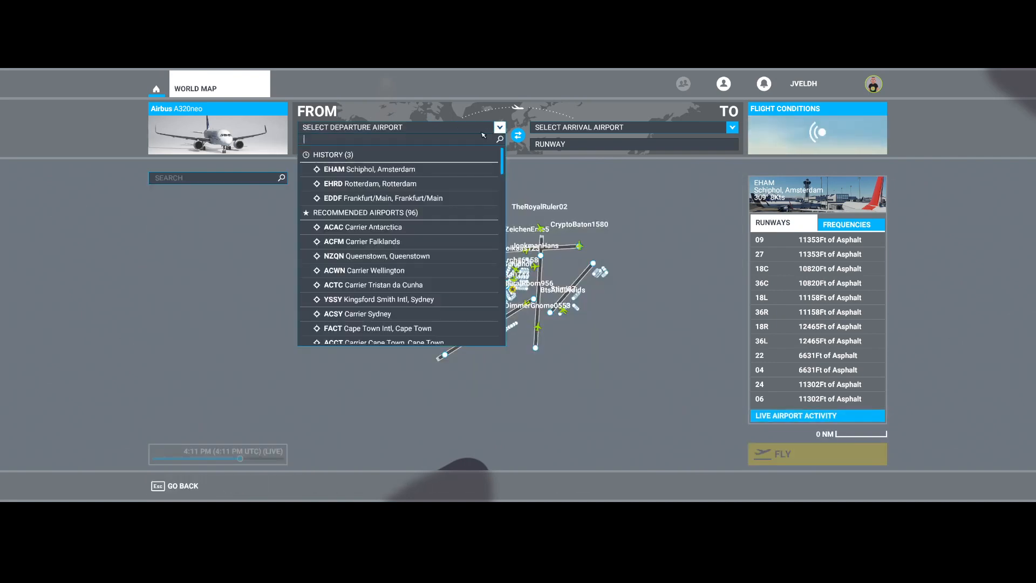
Step: Reselect EHAM Schiphol from history as departure and show its live airport activity
{"action": "left_click", "coordinate": [366, 170]}
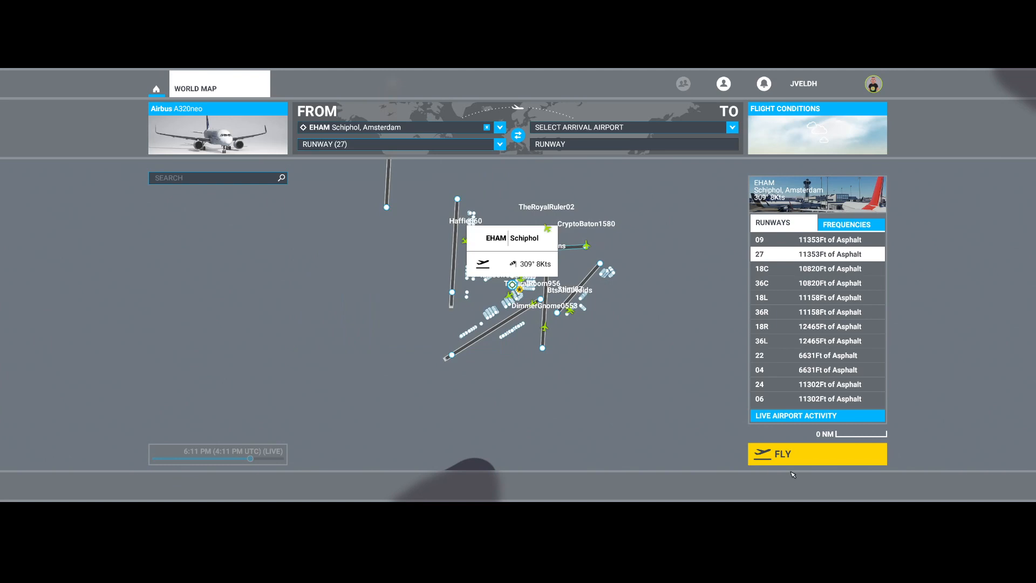
{"action": "left_click", "coordinate": [795, 415]}
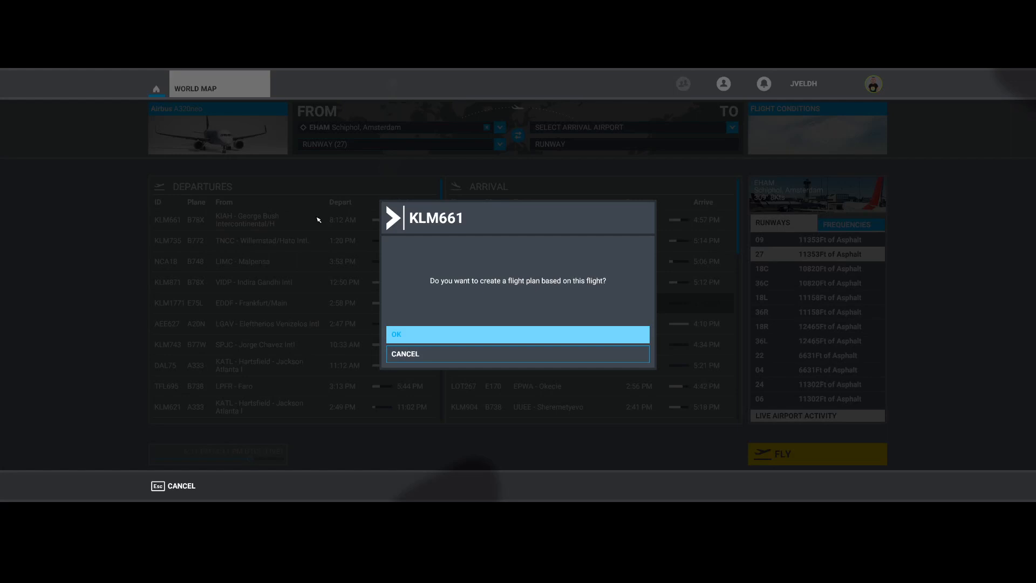
{"action": "mouse_move", "coordinate": [466, 294]}
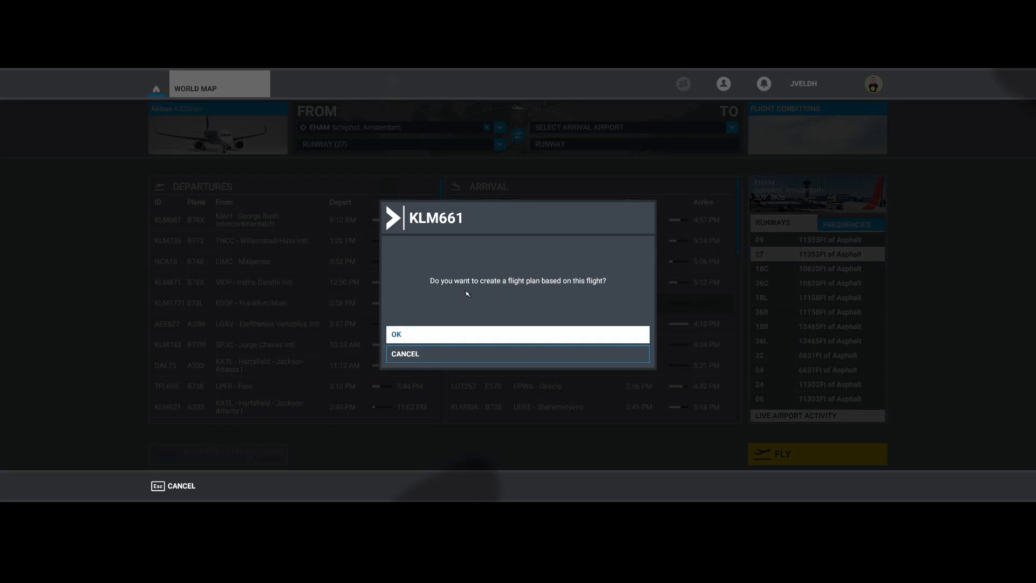
{"action": "mouse_move", "coordinate": [485, 305]}
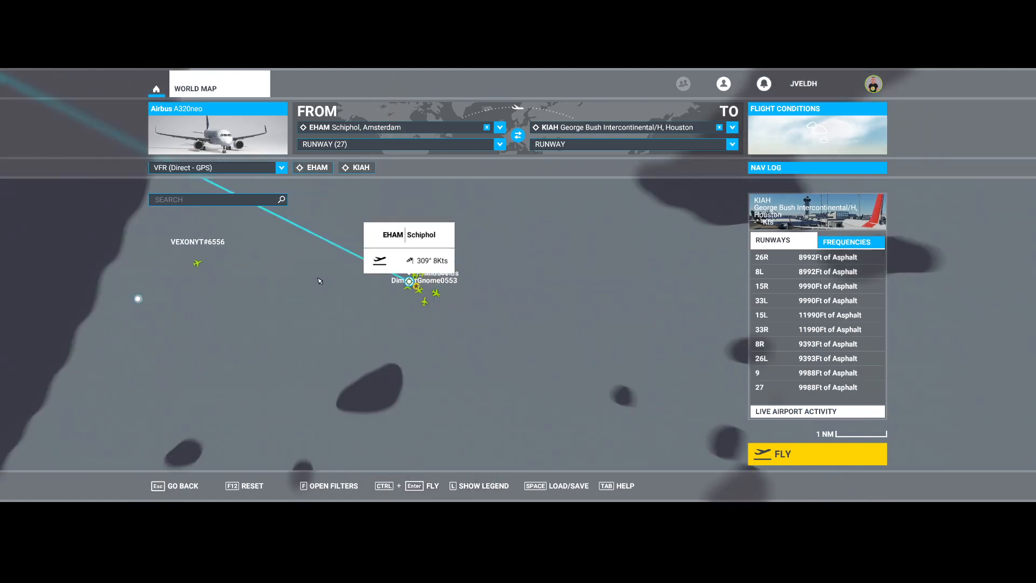
Step: Scroll the World Map panel to review the EHAM runway 27 to KIAH direct-GPS plan
{"action": "scroll", "scroll_direction": "down", "scroll_amount": 3}
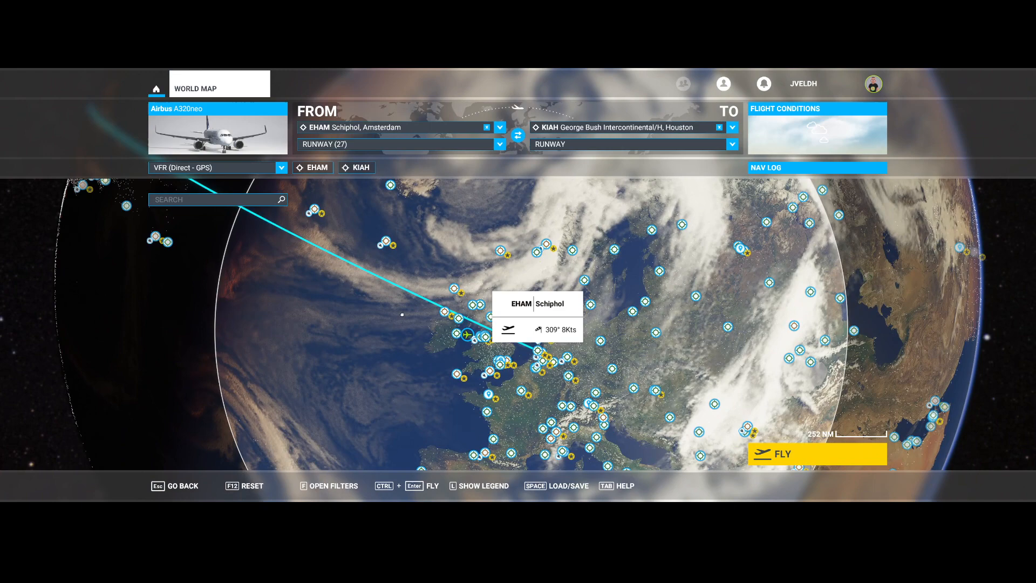
{"action": "scroll", "scroll_direction": "down", "scroll_amount": 3}
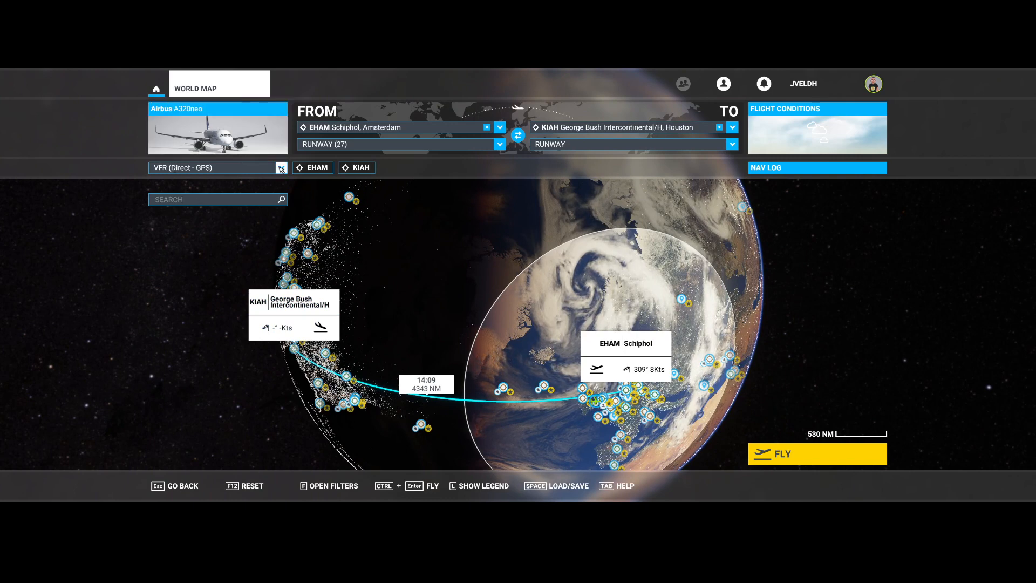
Step: Try VOR-to-VOR routing, then route the EHAM–KIAH flight on IFR low-altitude airways
{"action": "left_click", "coordinate": [216, 167]}
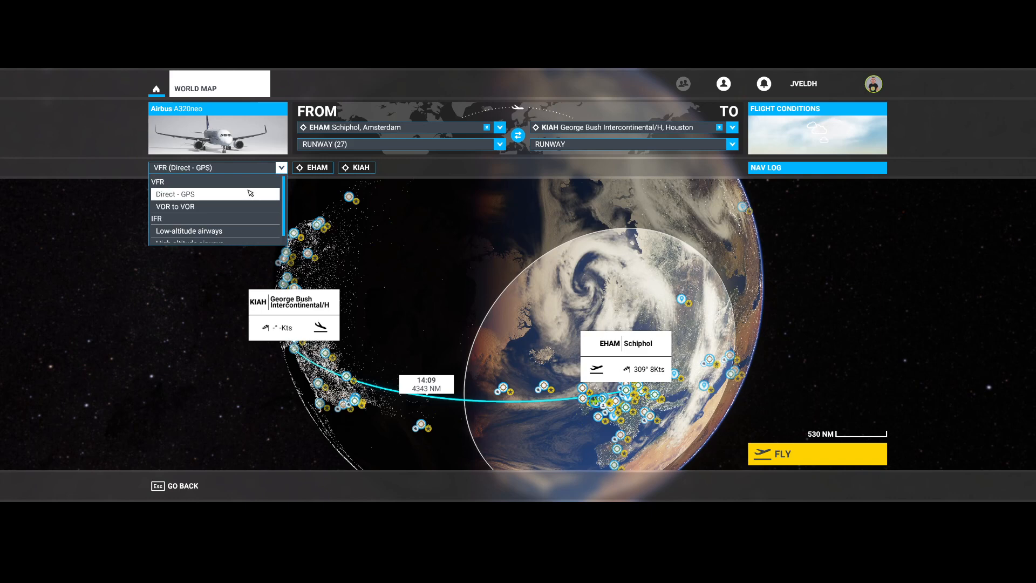
{"action": "mouse_move", "coordinate": [192, 207]}
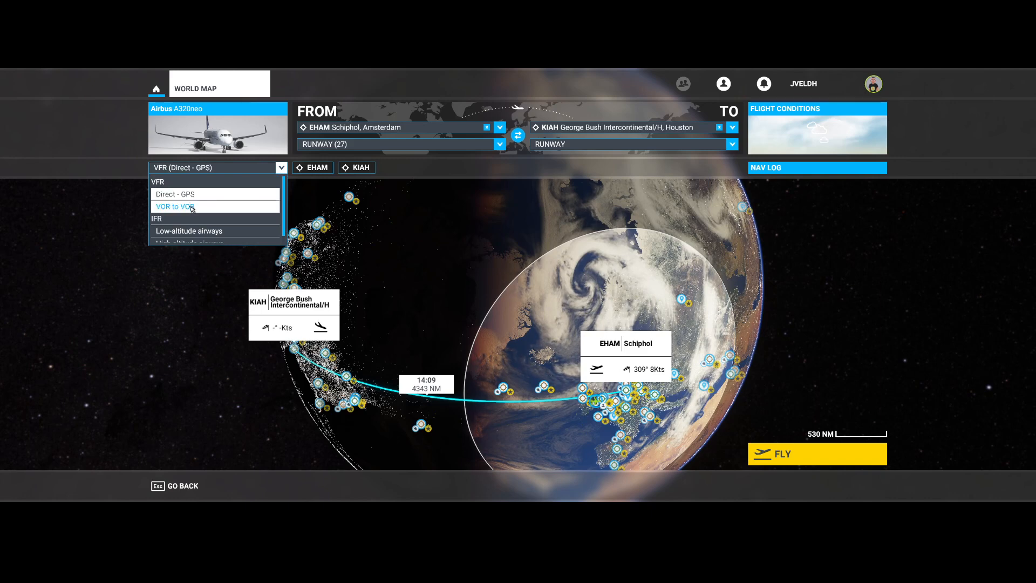
{"action": "left_click", "coordinate": [173, 206]}
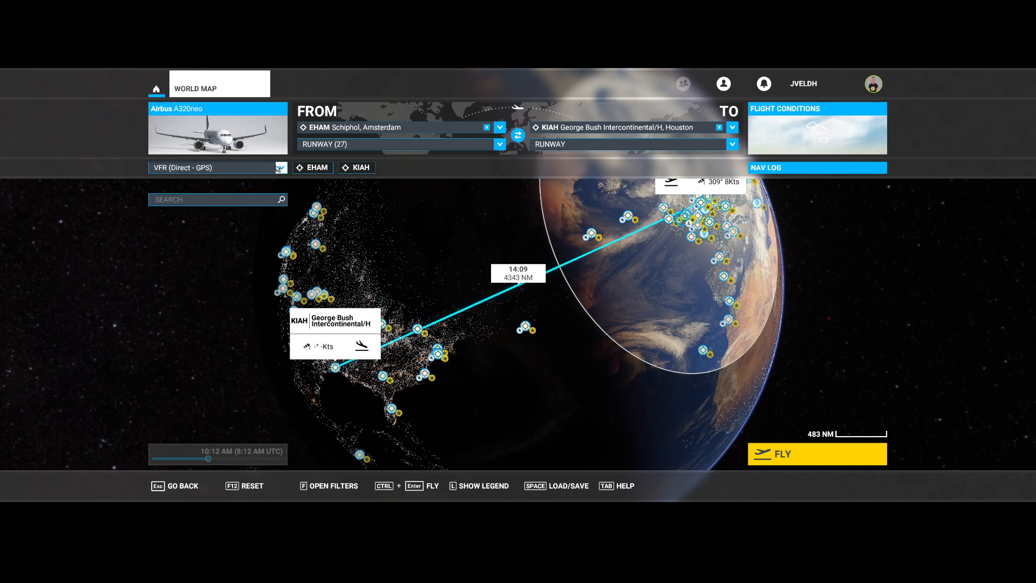
{"action": "left_click", "coordinate": [217, 167]}
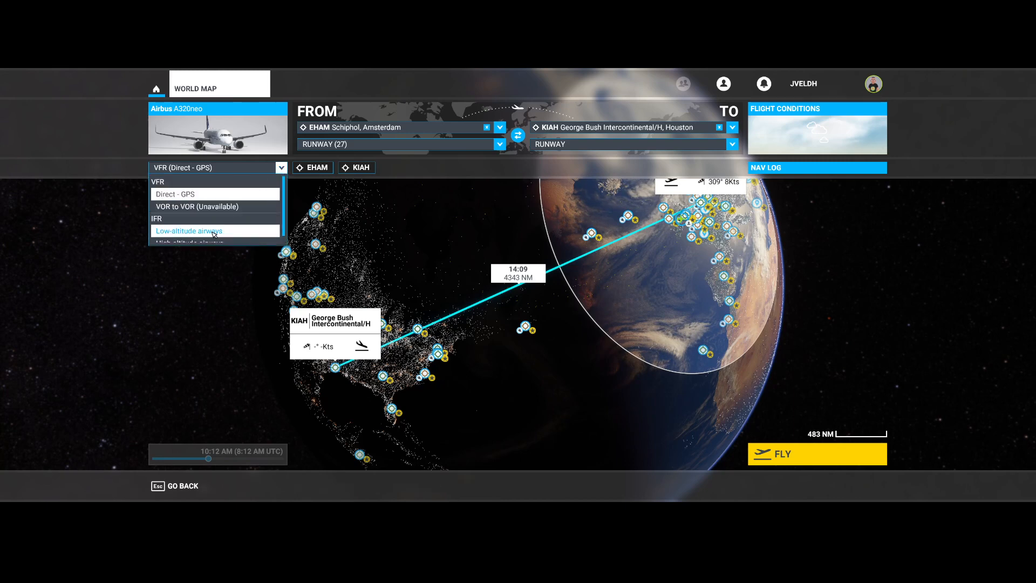
{"action": "left_click", "coordinate": [189, 231]}
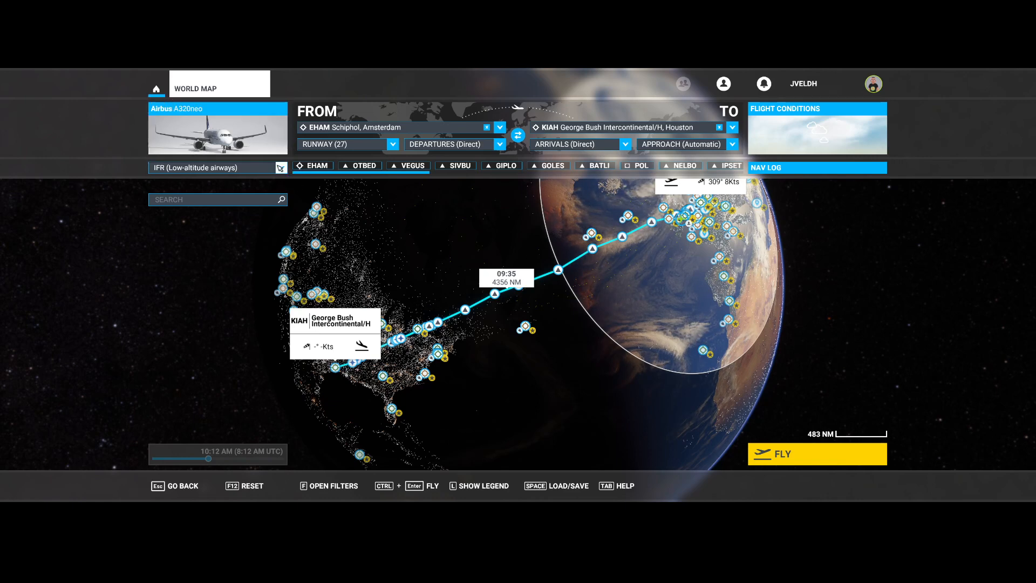
{"action": "left_click", "coordinate": [217, 167]}
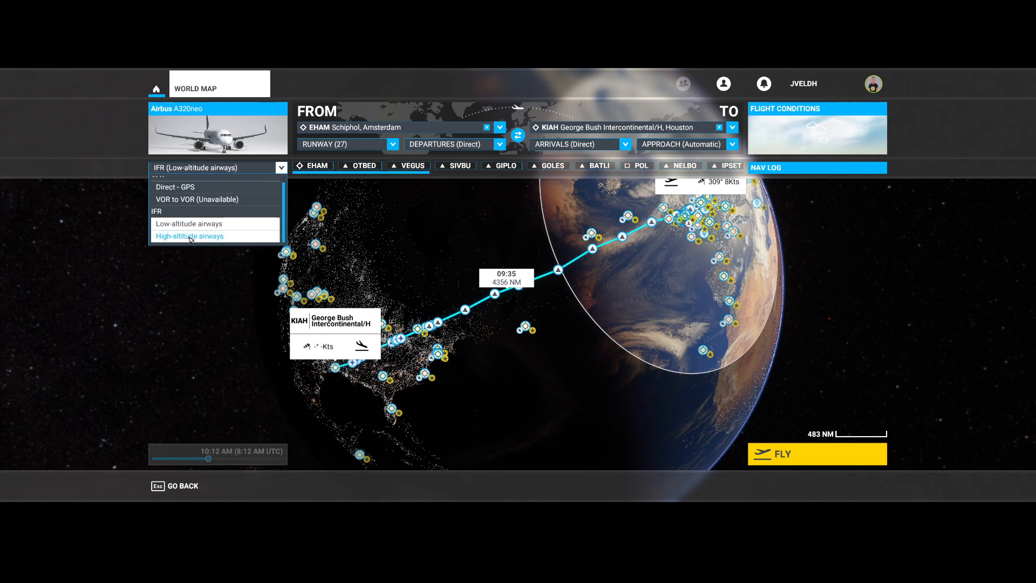
Step: Route the Schiphol–Houston flight along IFR high-altitude airways
{"action": "left_click", "coordinate": [190, 236]}
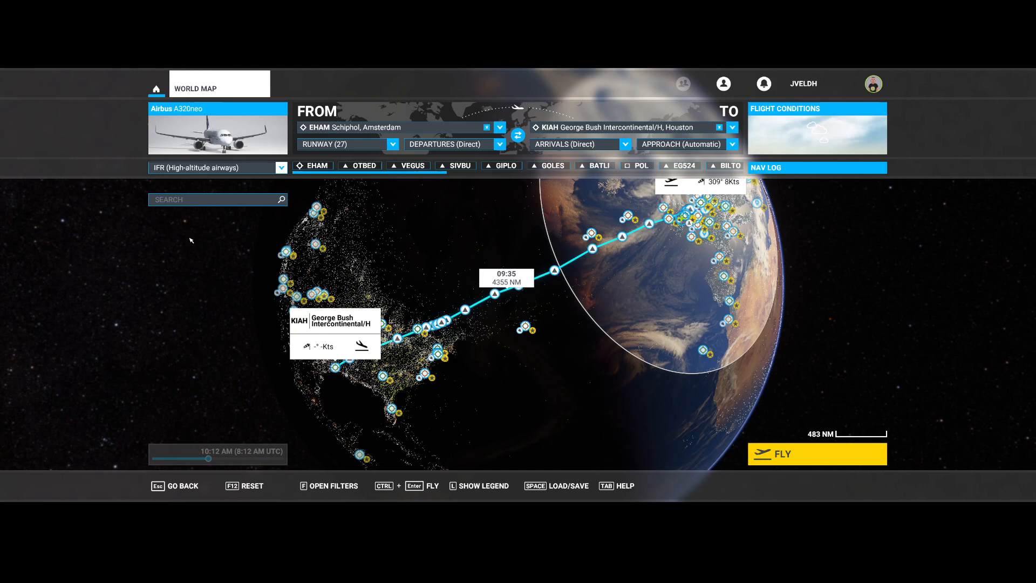
{"action": "mouse_move", "coordinate": [332, 292]}
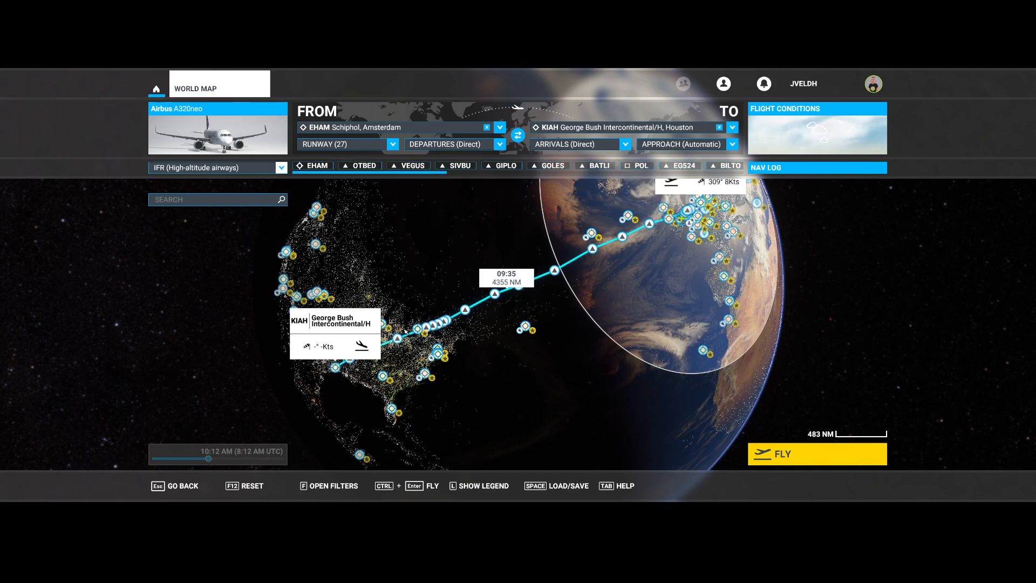
{"action": "mouse_move", "coordinate": [654, 272]}
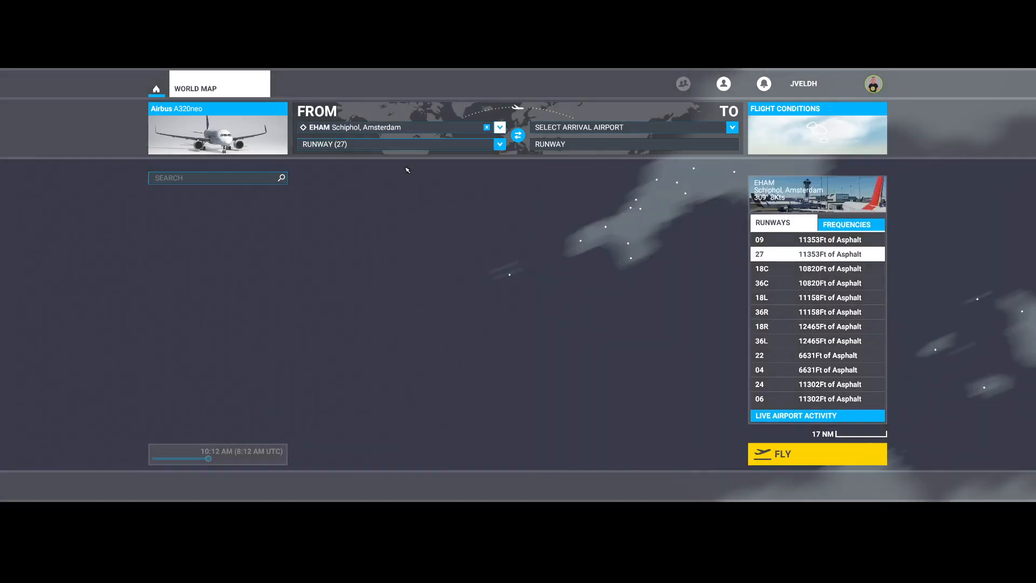
Step: From Schiphol's live activity, base a flight plan on KLM1116 to ESSA Arlanda
{"action": "left_click", "coordinate": [795, 415]}
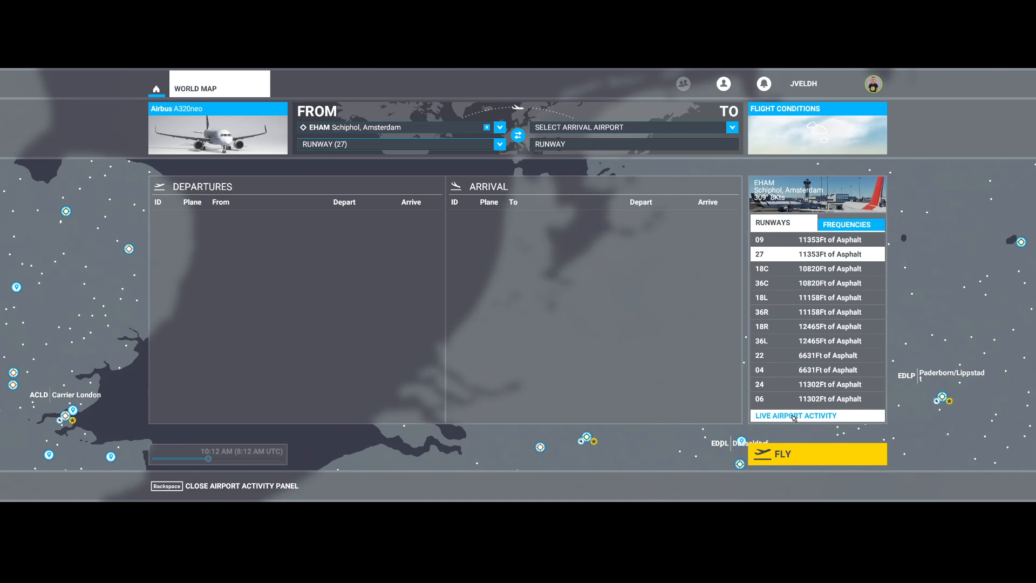
{"action": "left_click", "coordinate": [795, 415]}
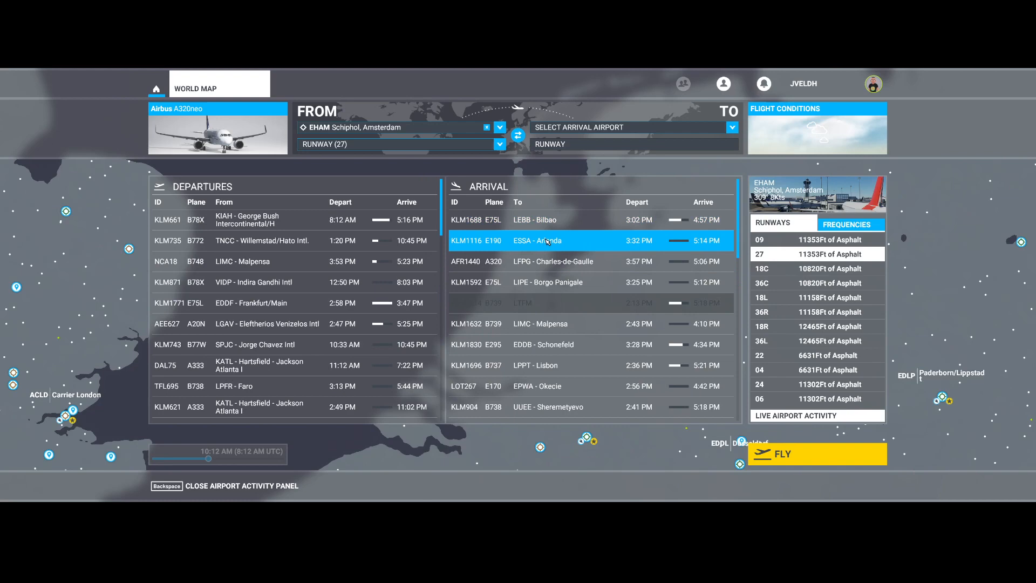
{"action": "left_click", "coordinate": [546, 240]}
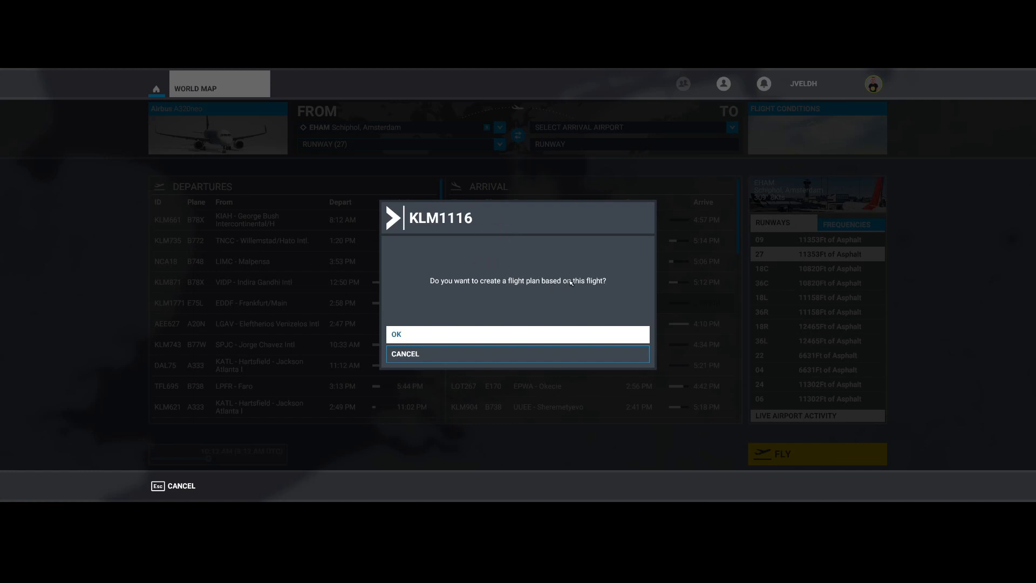
{"action": "mouse_move", "coordinate": [464, 261]}
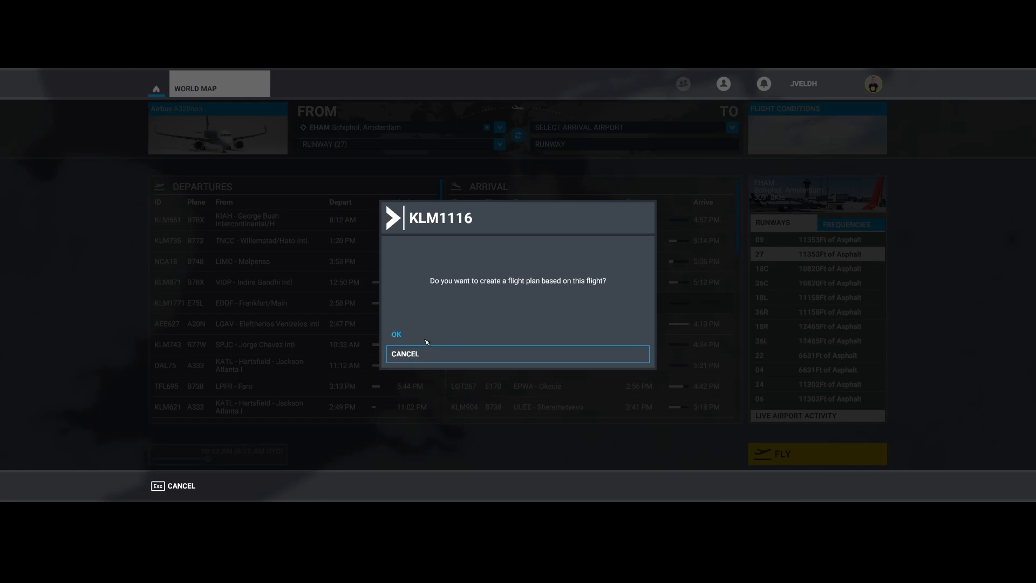
Step: Accept the KLM1116 plan, close the activity lists and swap airports to fly EHAM to ESSA
{"action": "left_click", "coordinate": [396, 334]}
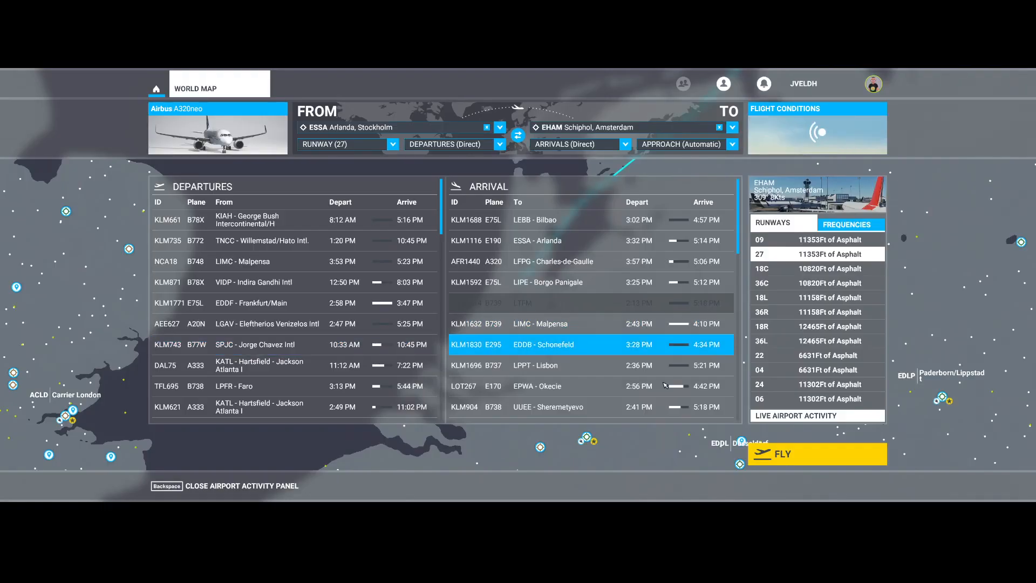
{"action": "key", "text": "Backspace"}
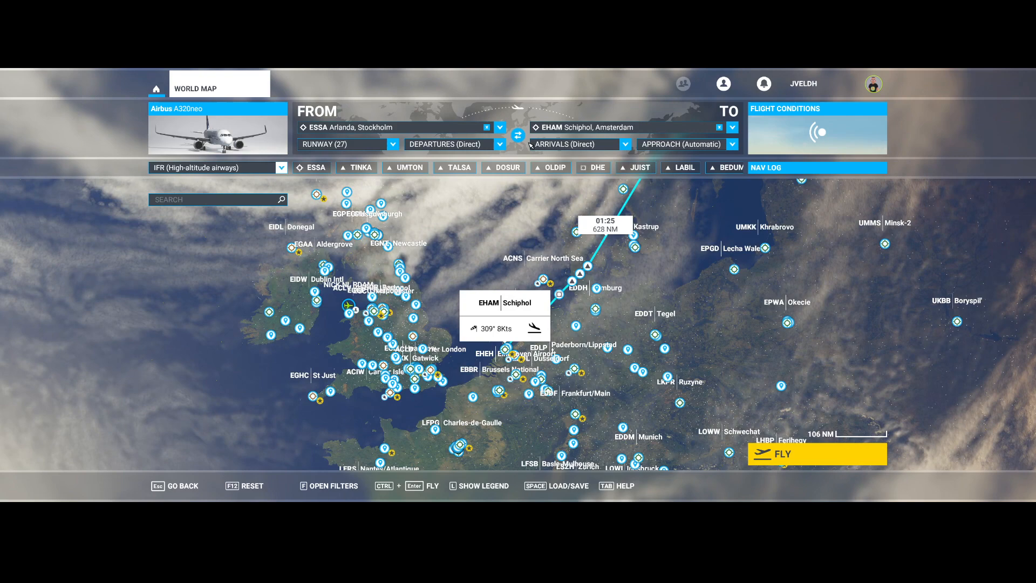
{"action": "left_click", "coordinate": [518, 137]}
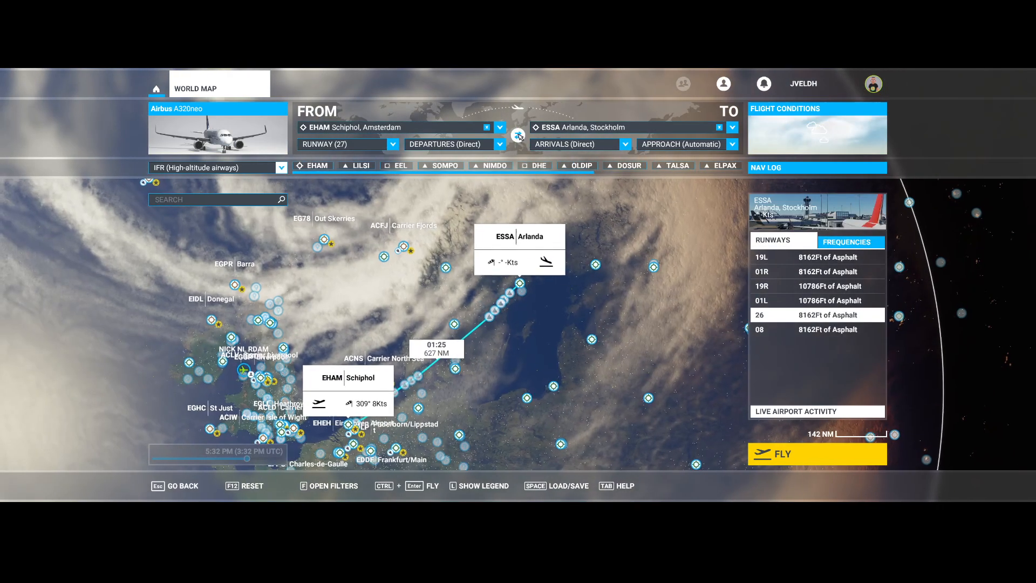